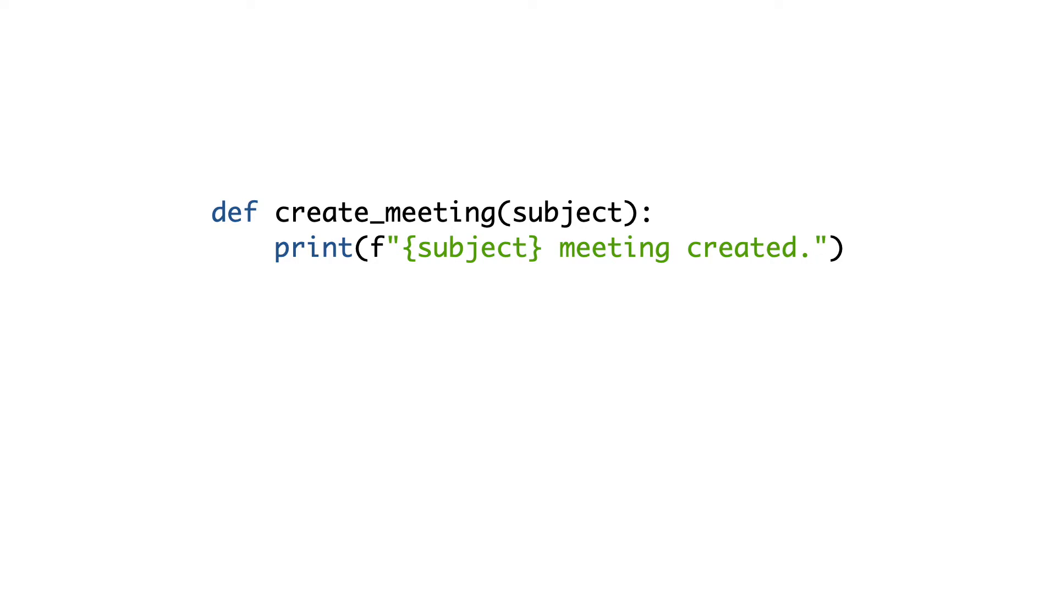
pyautogui.write('create_meeting("project planning")')
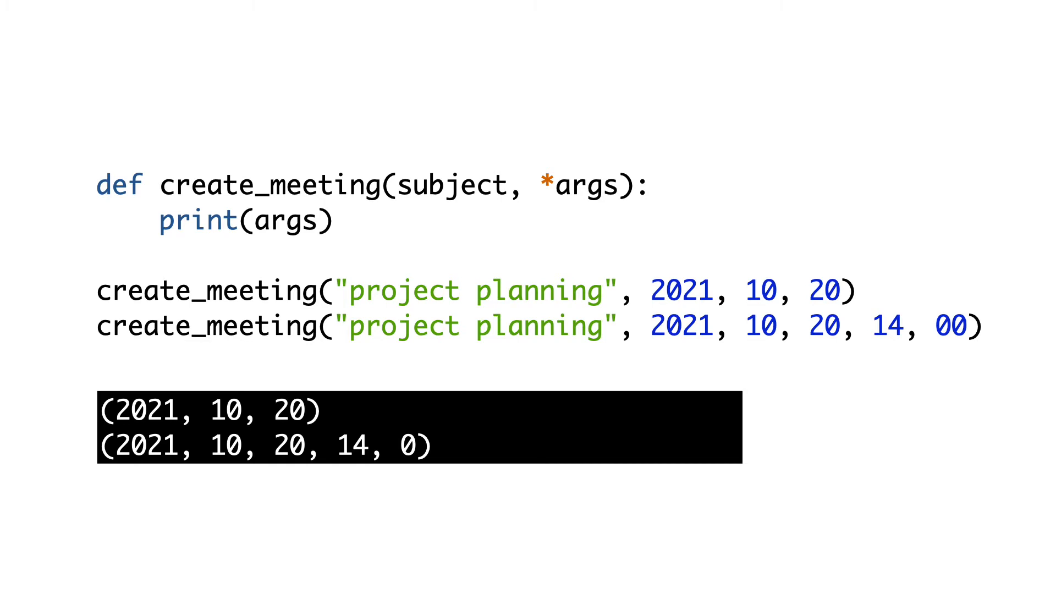
pyautogui.doubleClick(588, 185)
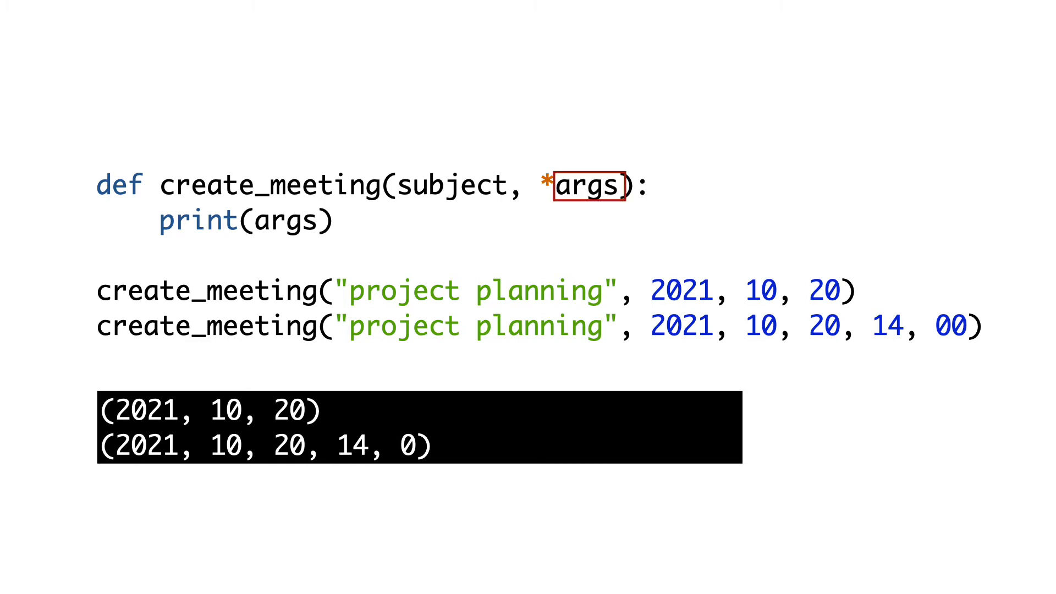